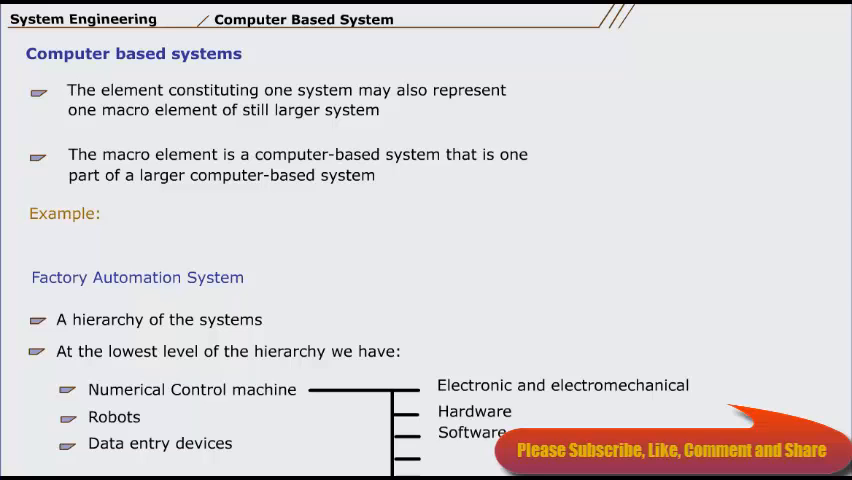
scroll(down, 3)
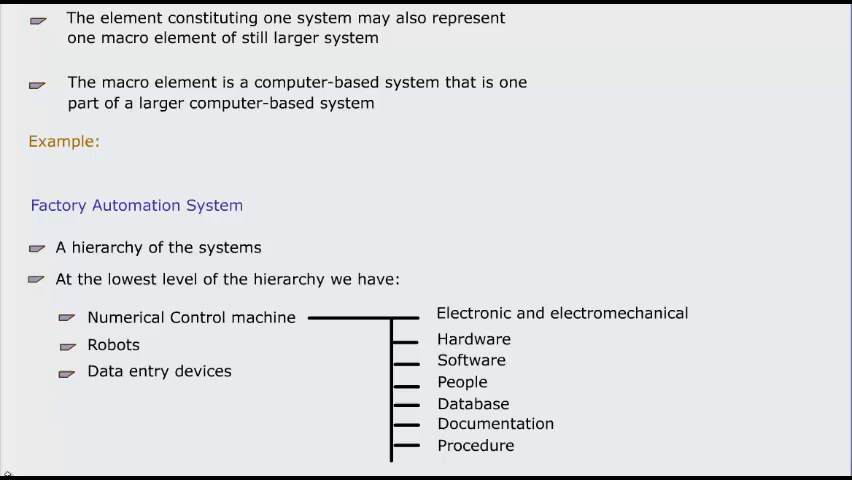